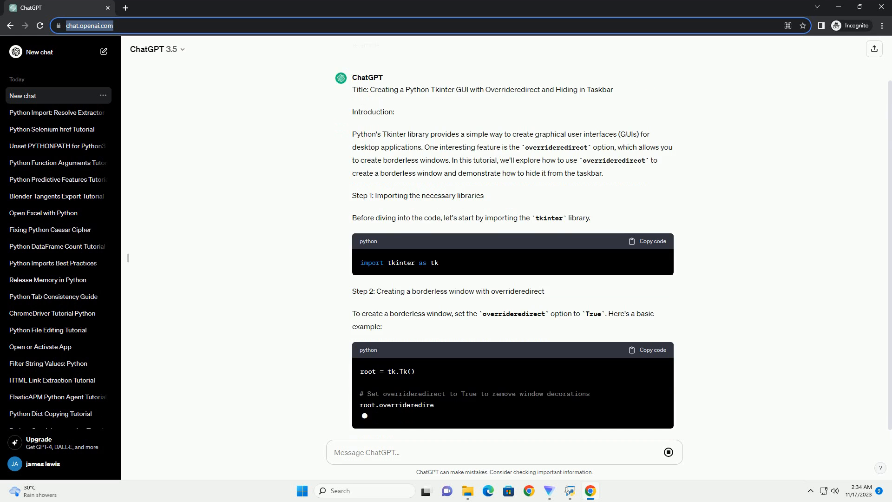
scroll(down, 3)
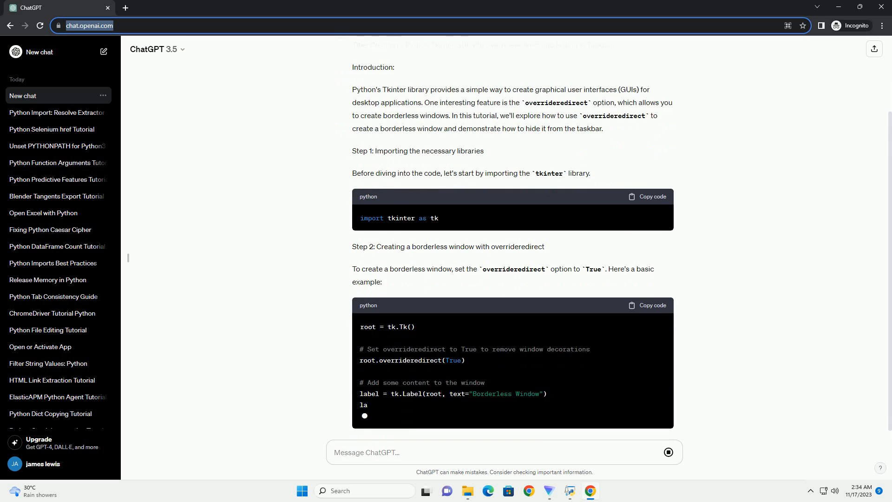
scroll(down, 3)
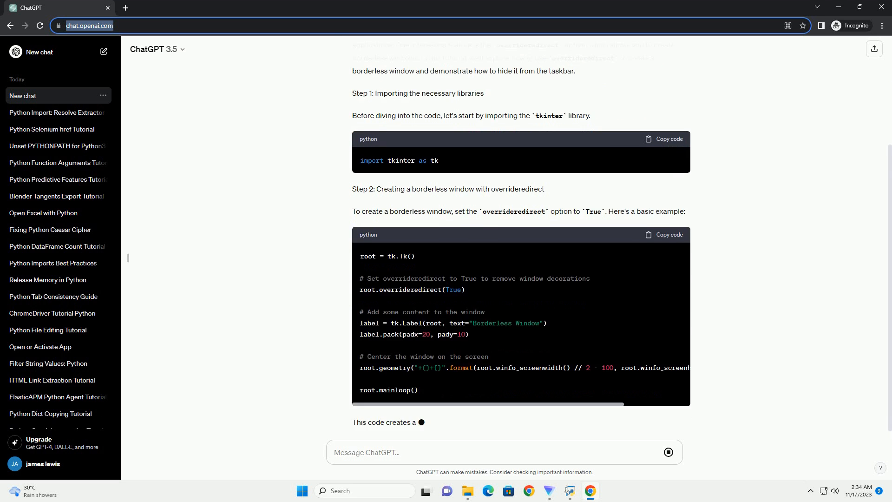
scroll(down, 3)
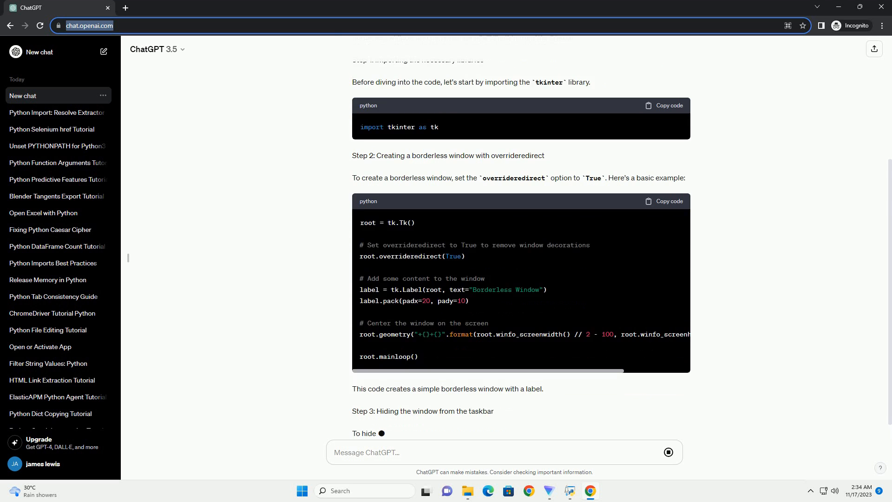
scroll(down, 3)
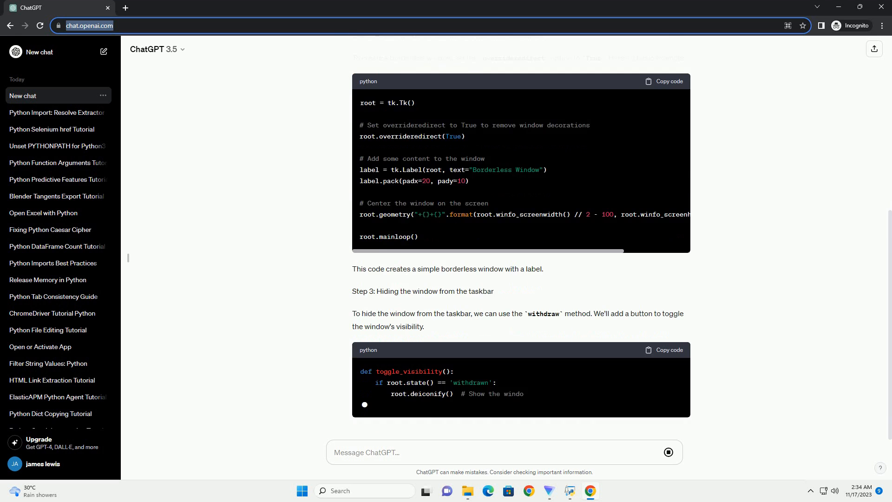
scroll(down, 3)
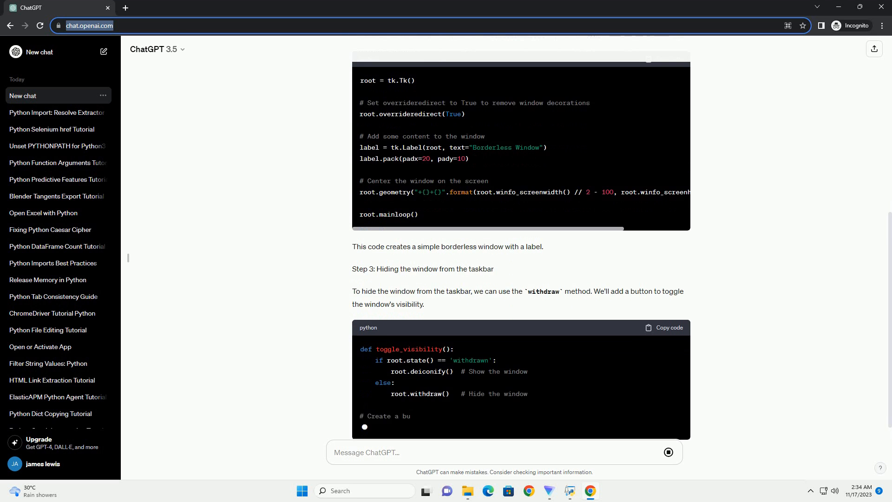
scroll(down, 3)
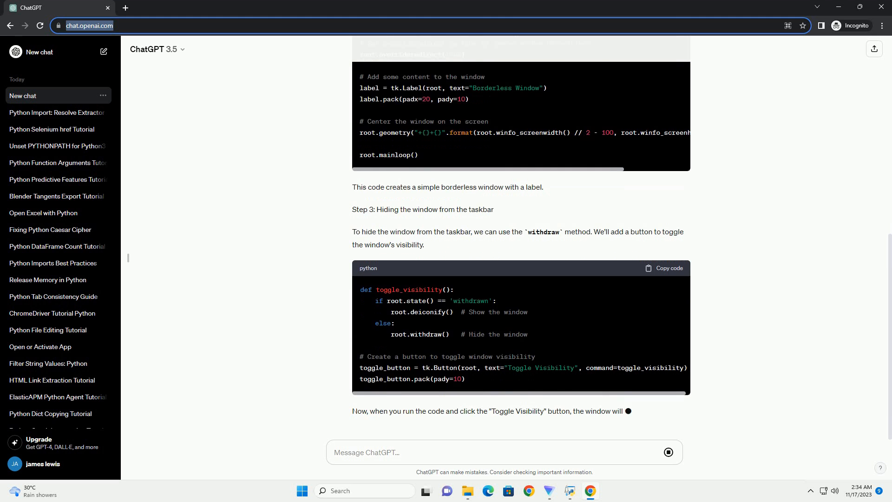
scroll(down, 3)
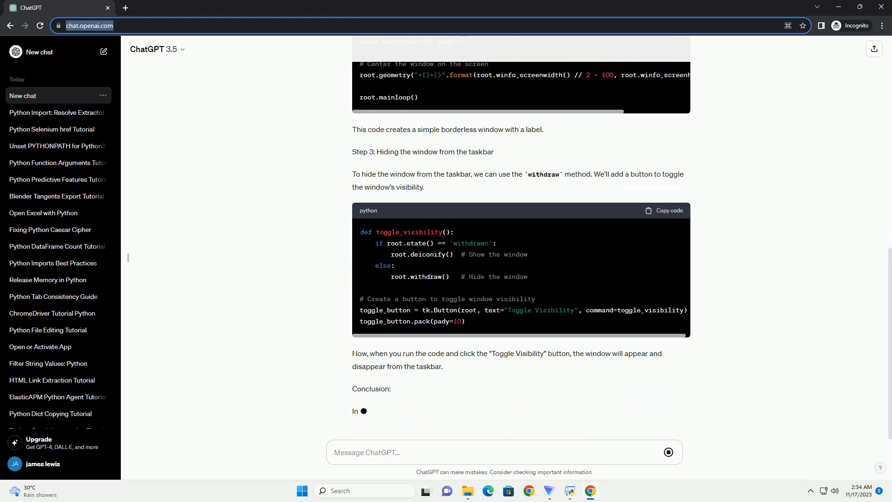